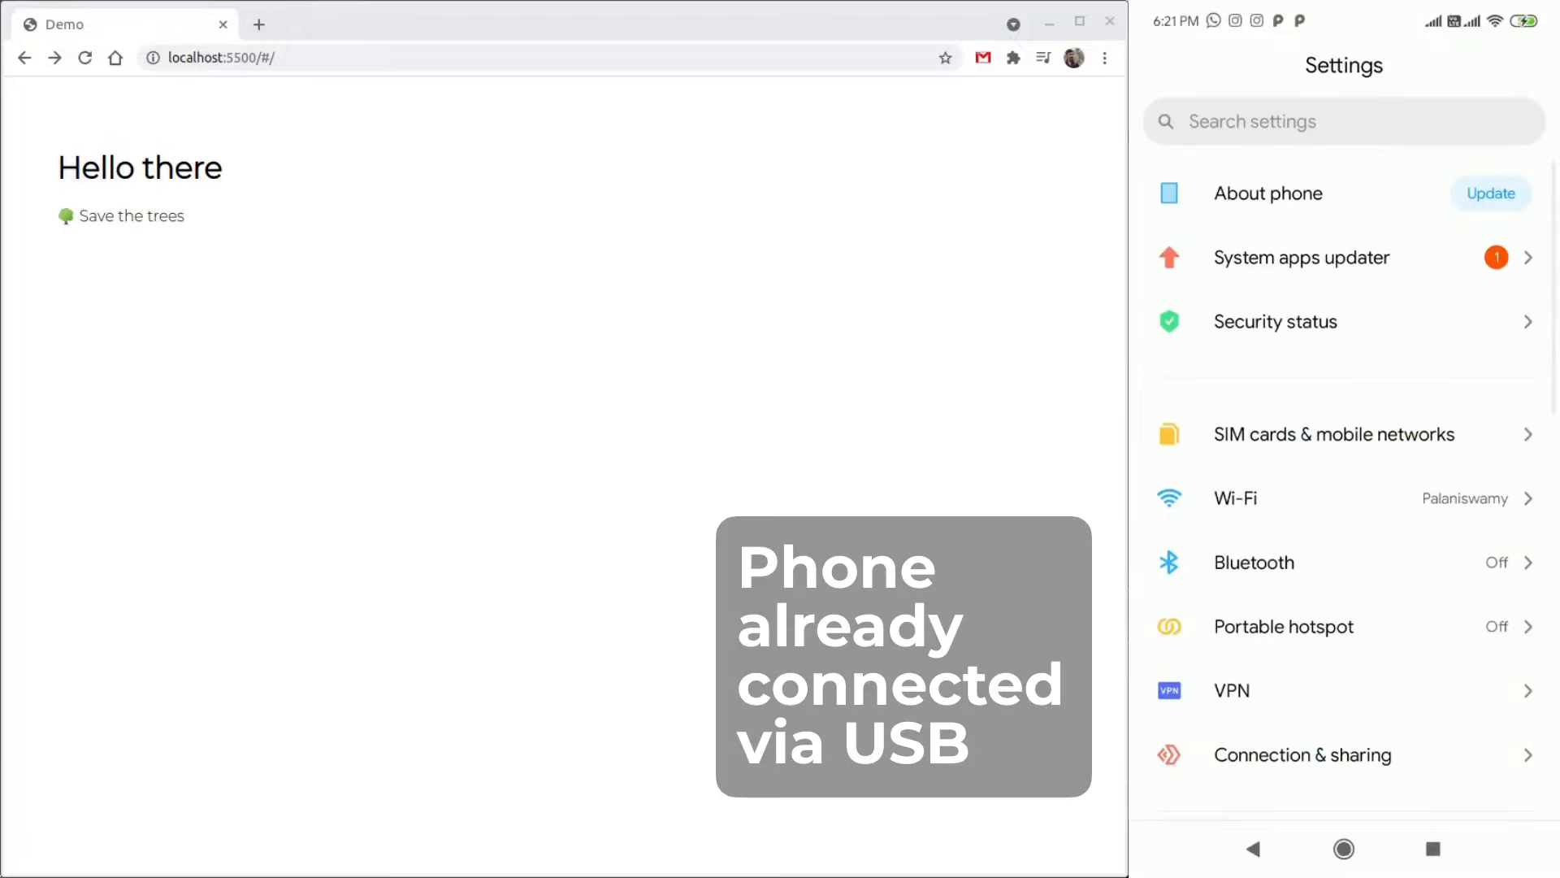
Step: Reach Developer options via About phone and Additional settings in Android Settings
{"action": "left_click", "coordinate": [1267, 193]}
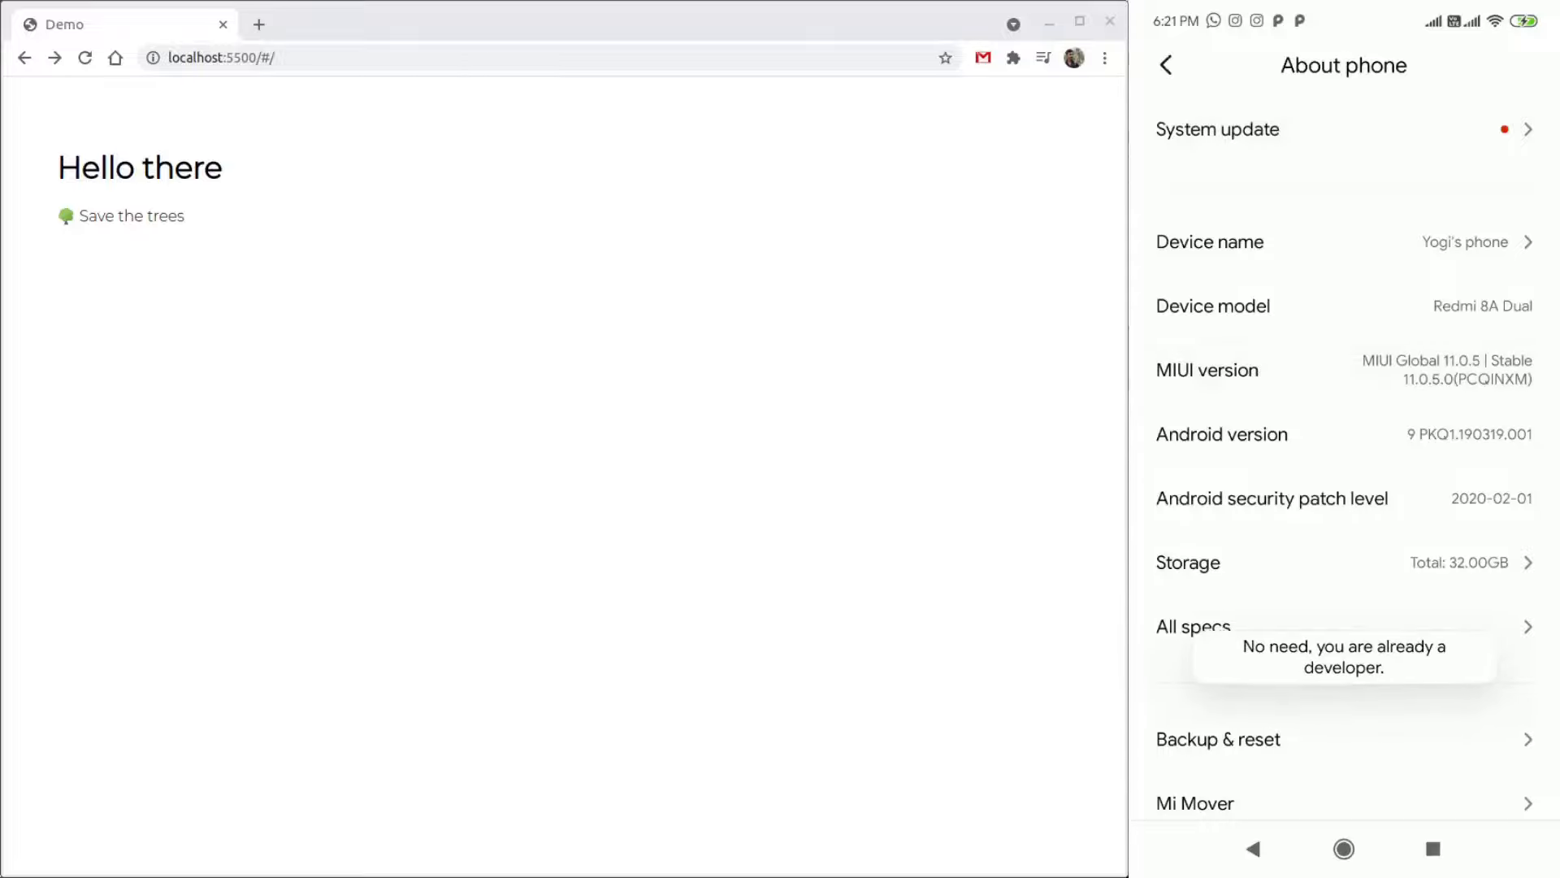
{"action": "left_click", "coordinate": [1165, 65]}
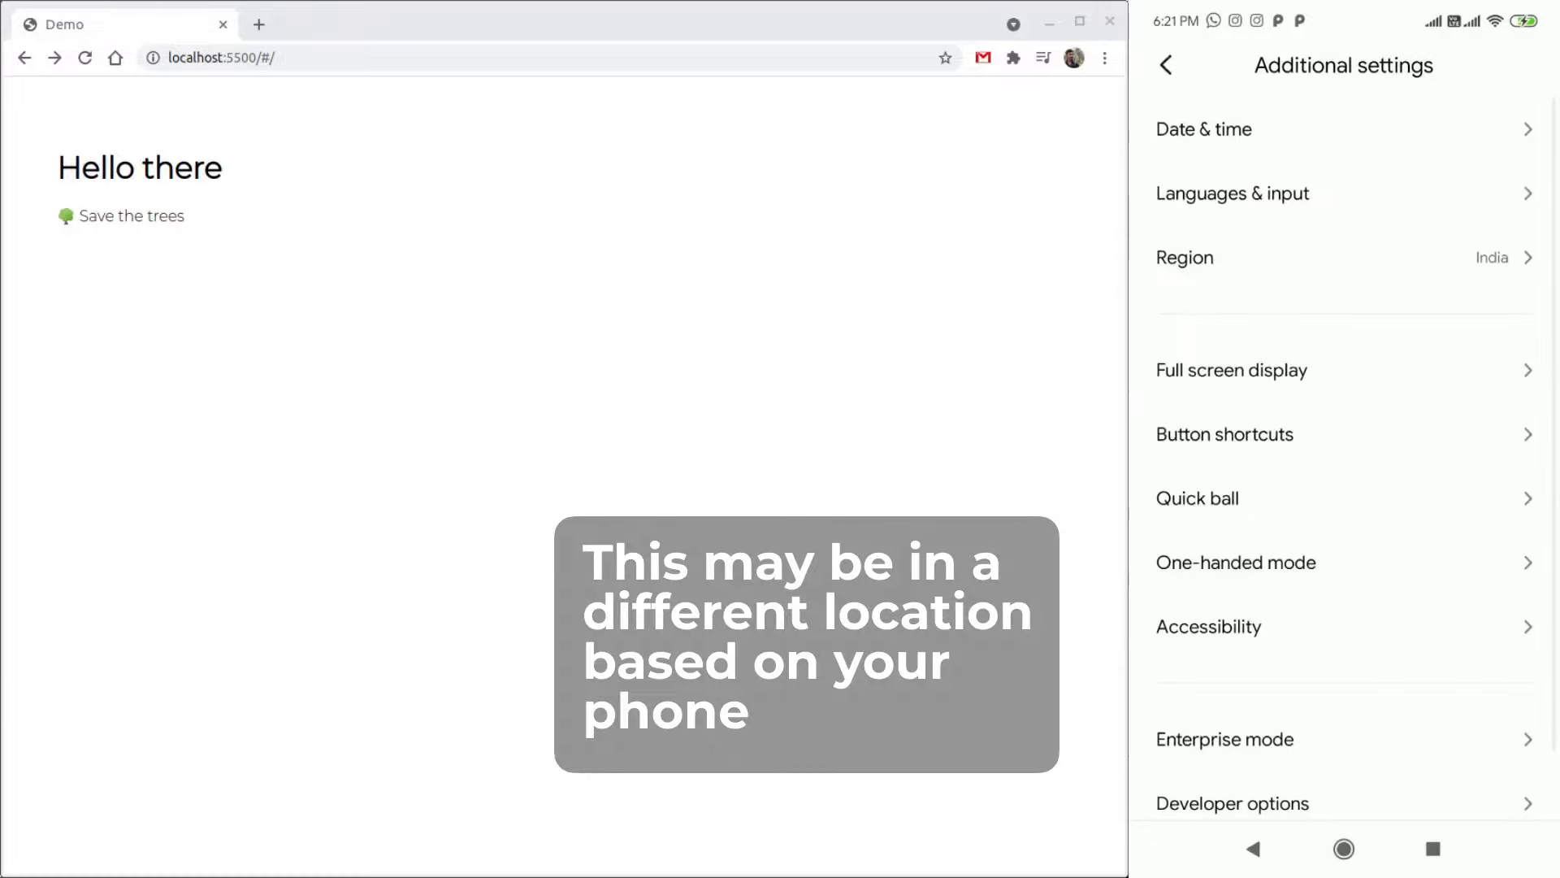
{"action": "left_click", "coordinate": [1232, 802]}
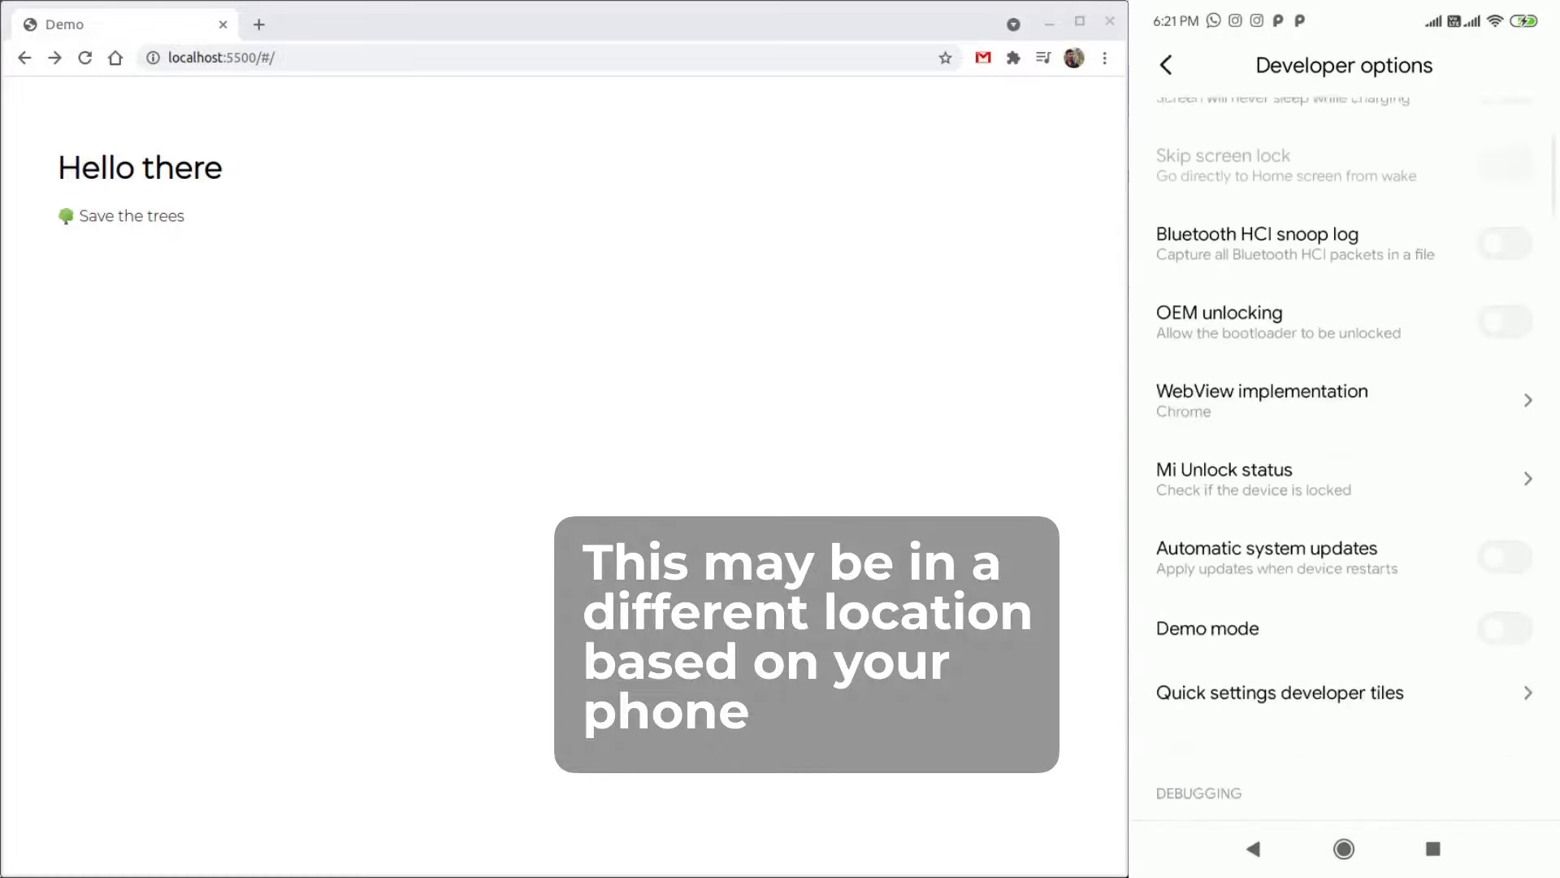
Step: Show chrome://inspect devices listing the USB-connected Redmi 8A Dual and its Chrome tab
{"action": "scroll", "scroll_direction": "down", "scroll_amount": 3}
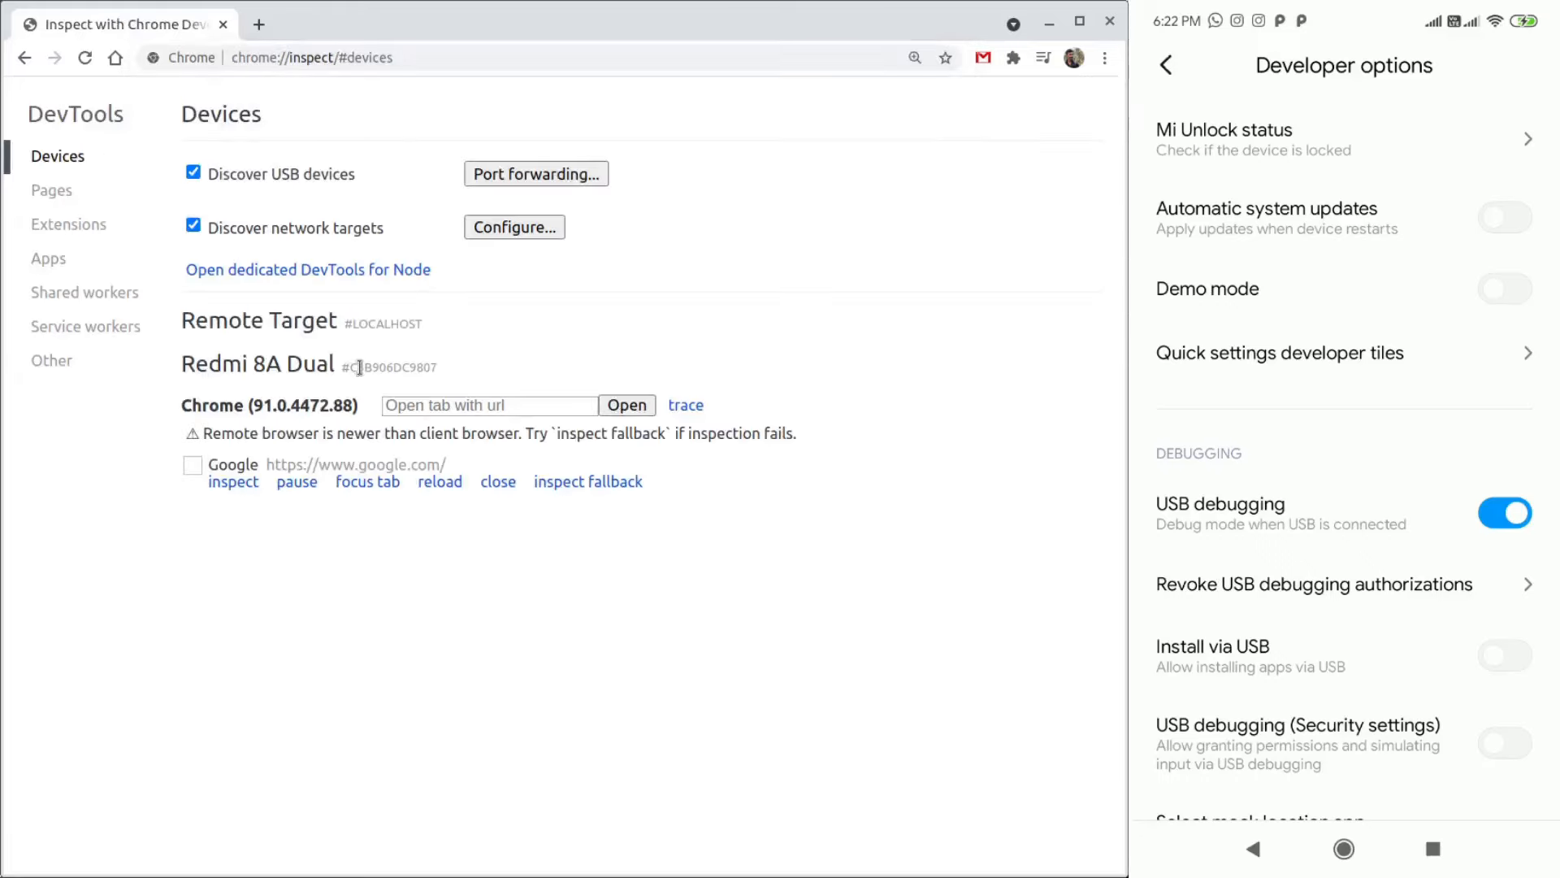
{"action": "double_click", "coordinate": [257, 363]}
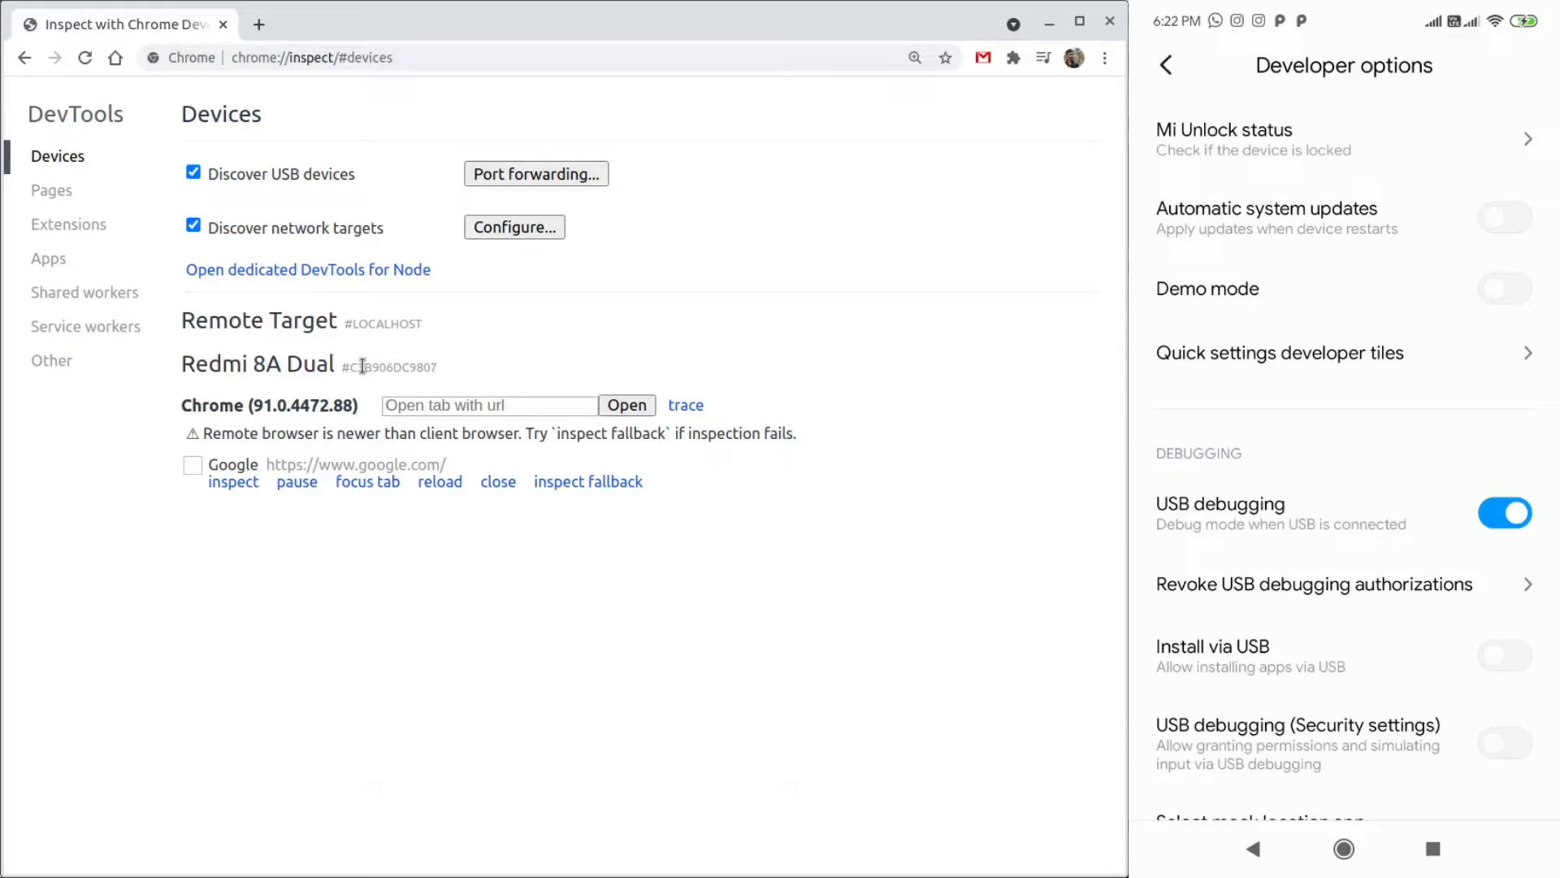
{"action": "mouse_move", "coordinate": [416, 346]}
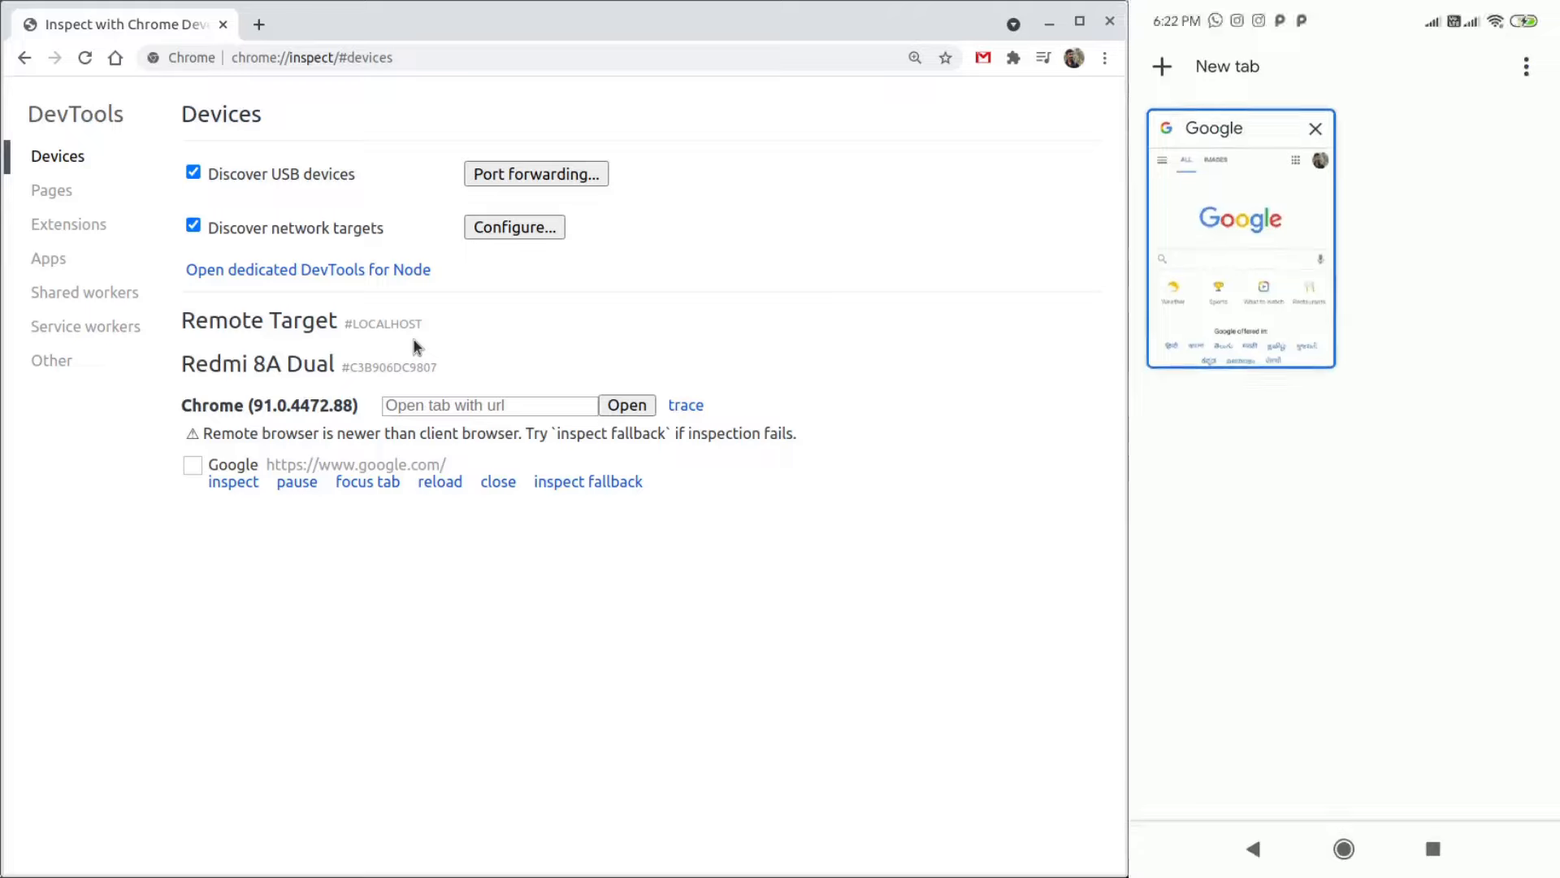
Step: Bring up Port forwarding settings showing the 5500 → localhost:5500 rule for the phone's Google tab
{"action": "left_click", "coordinate": [1240, 238]}
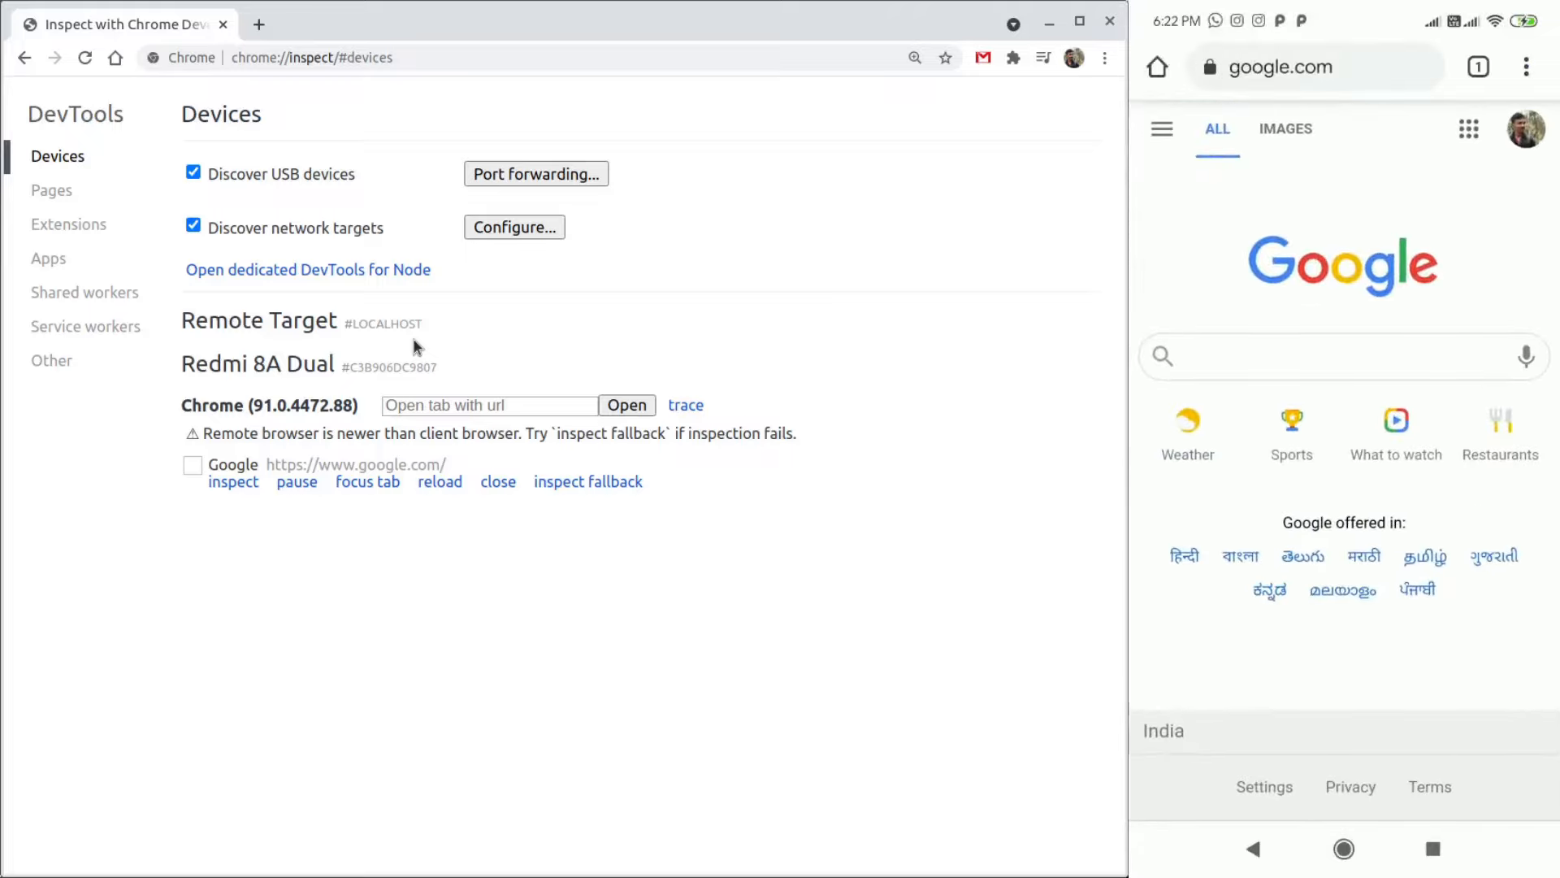
{"action": "double_click", "coordinate": [233, 465]}
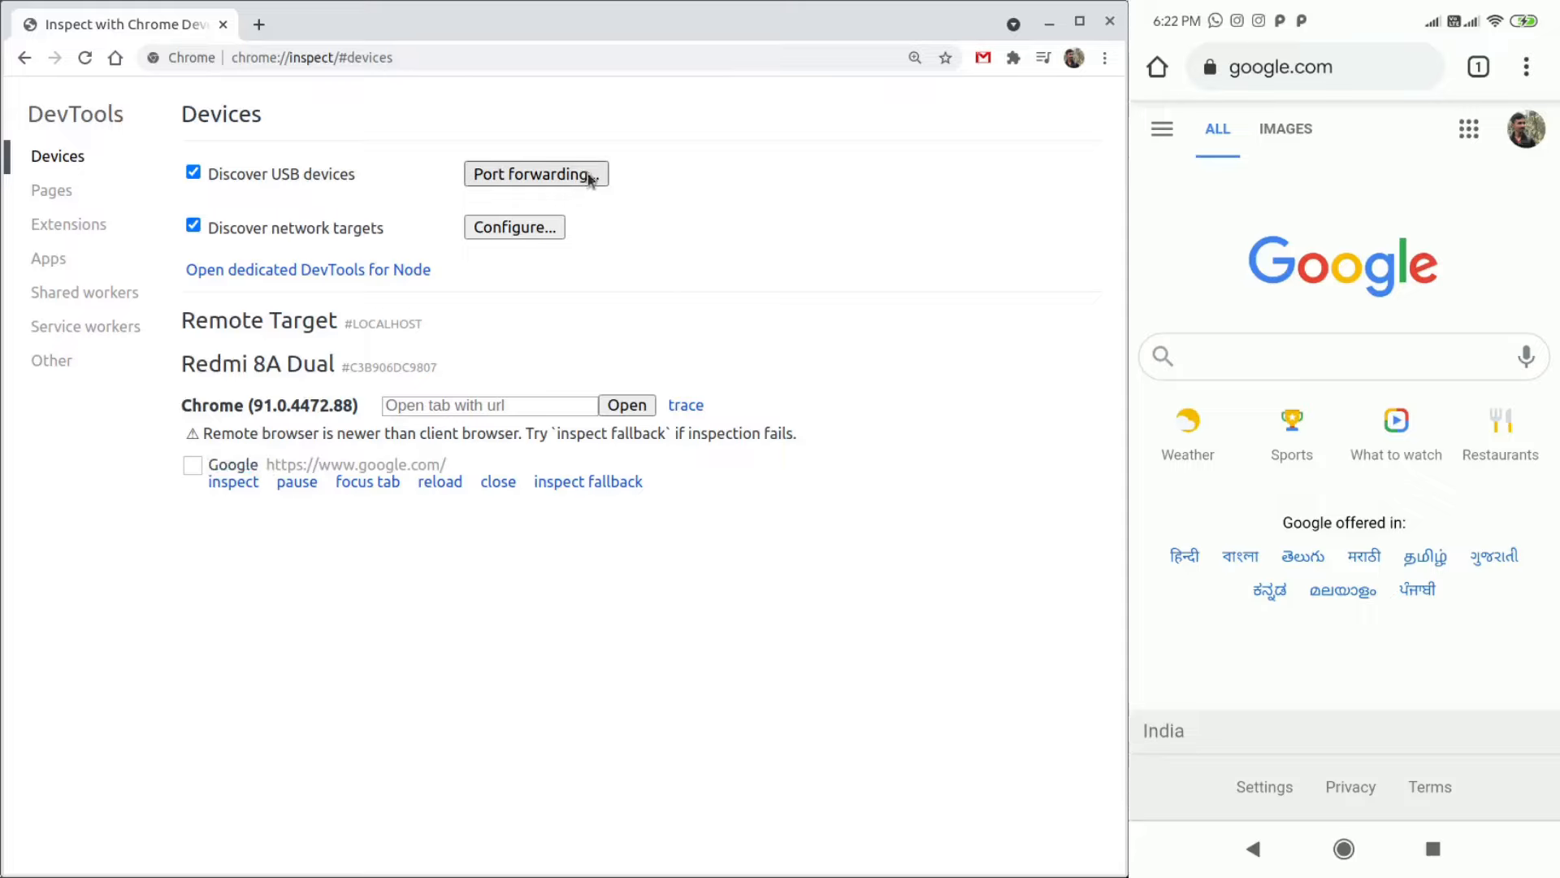
{"action": "mouse_move", "coordinate": [602, 197]}
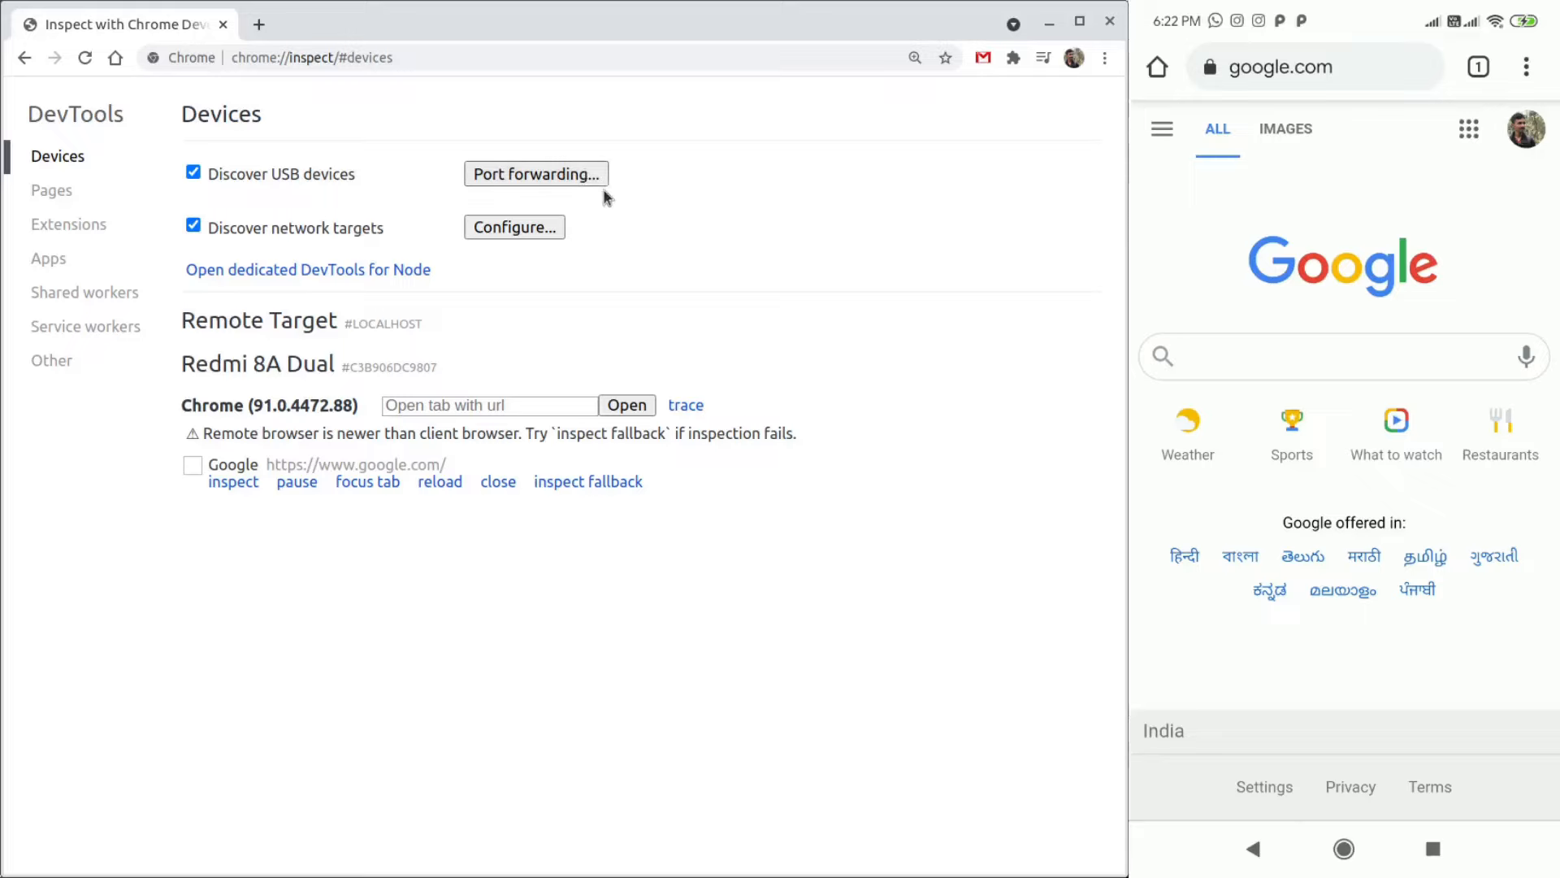
{"action": "left_click", "coordinate": [535, 174]}
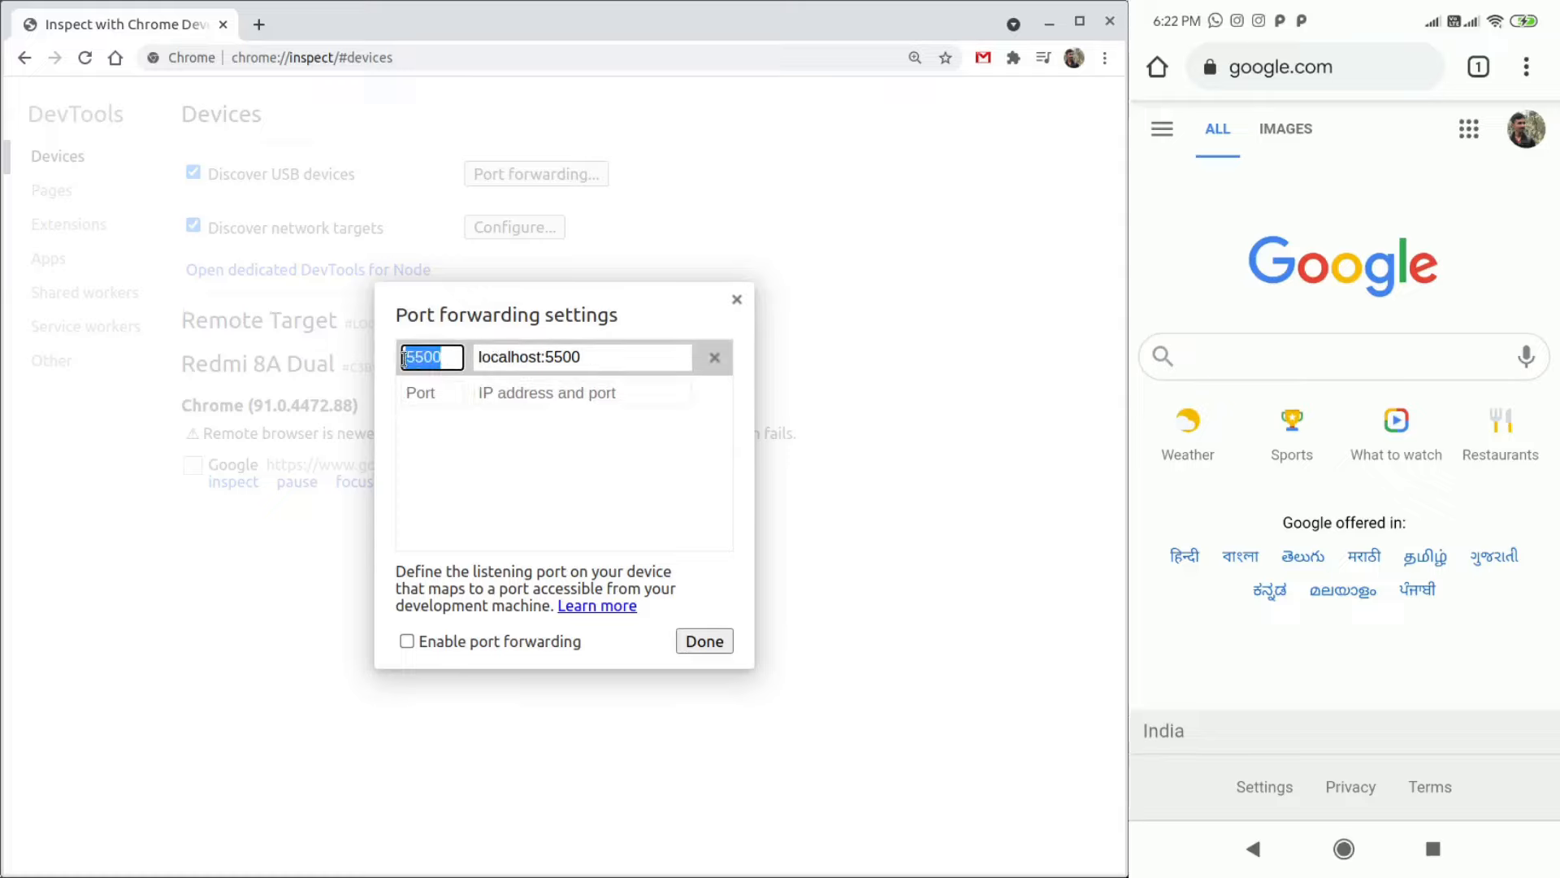
Step: Enable forwarding of device port 5500 to localhost:5500 and confirm with Done
{"action": "left_click", "coordinate": [581, 358]}
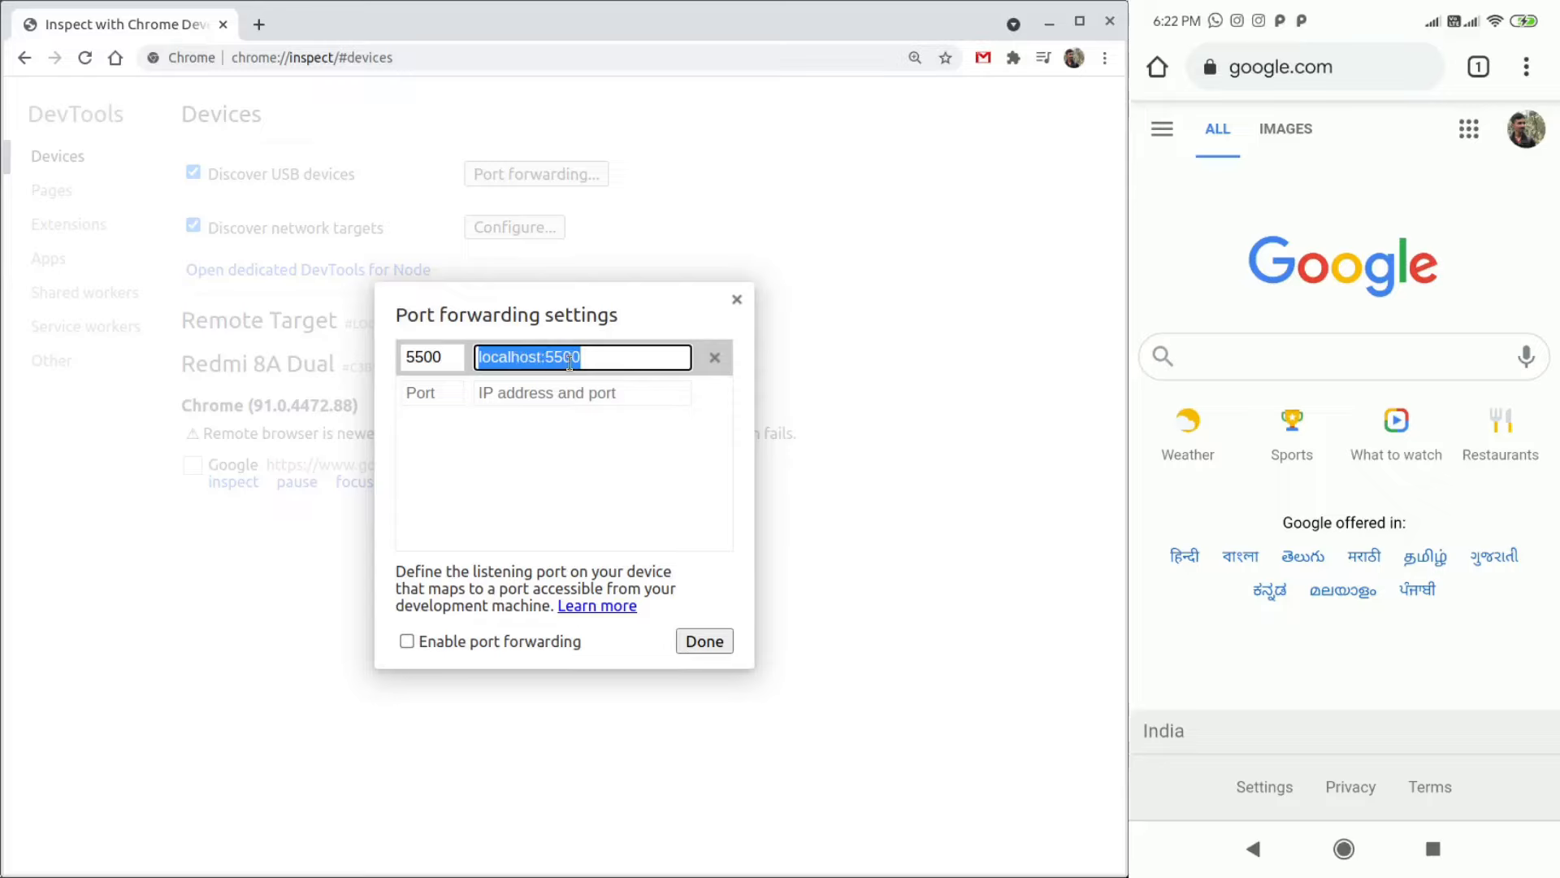
{"action": "left_click", "coordinate": [406, 641]}
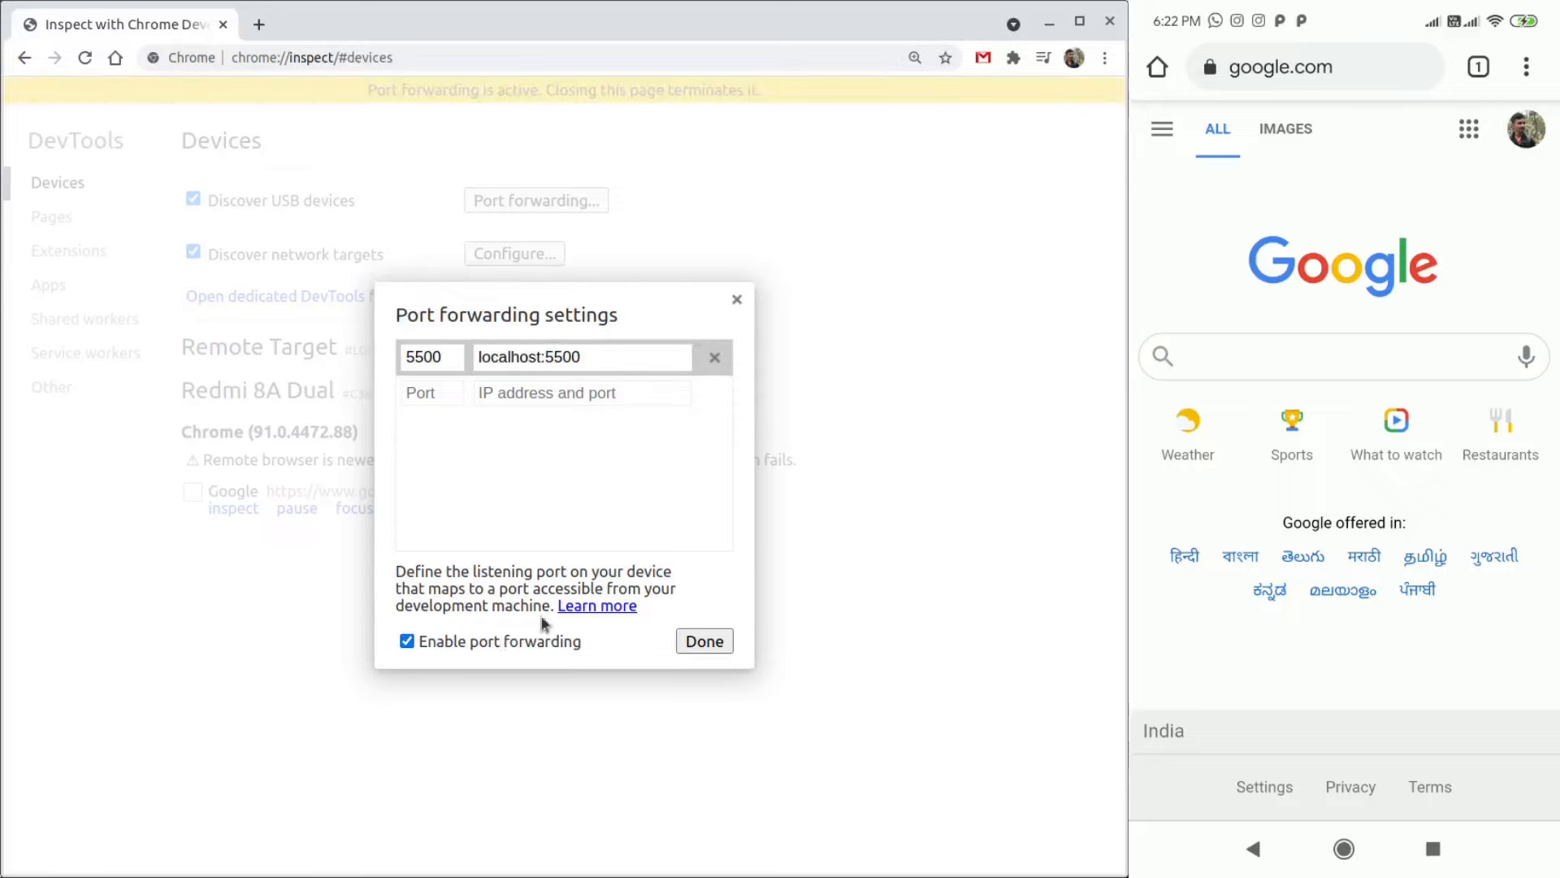
{"action": "left_click", "coordinate": [703, 640]}
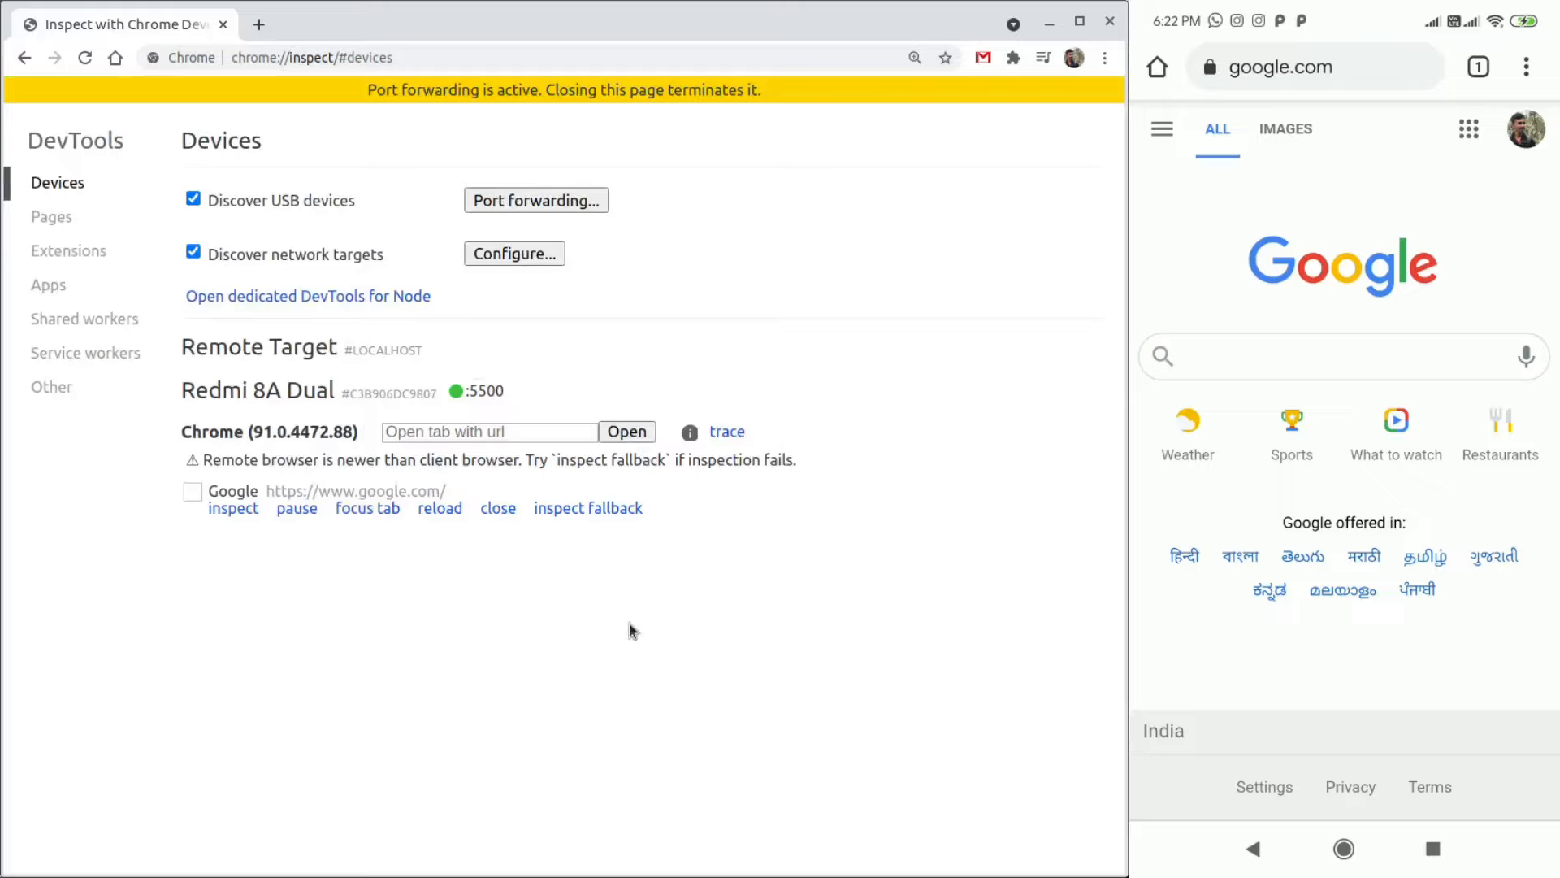
{"action": "mouse_move", "coordinate": [525, 562]}
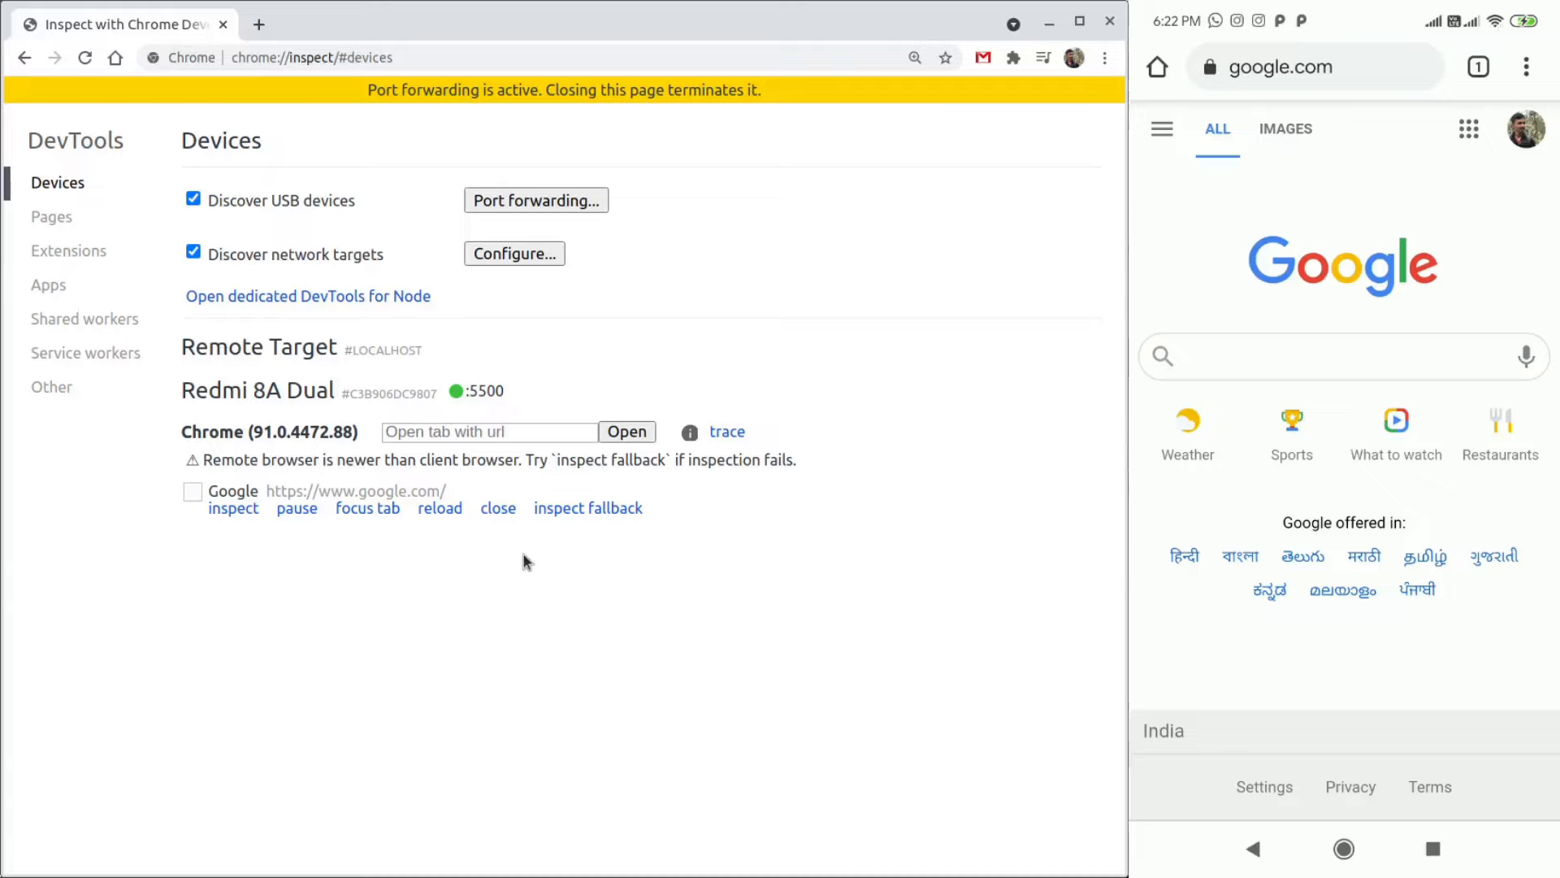
Step: Launch localhost:5500 in a new Chrome tab on the phone, showing the Hello there demo
{"action": "left_click", "coordinate": [489, 431]}
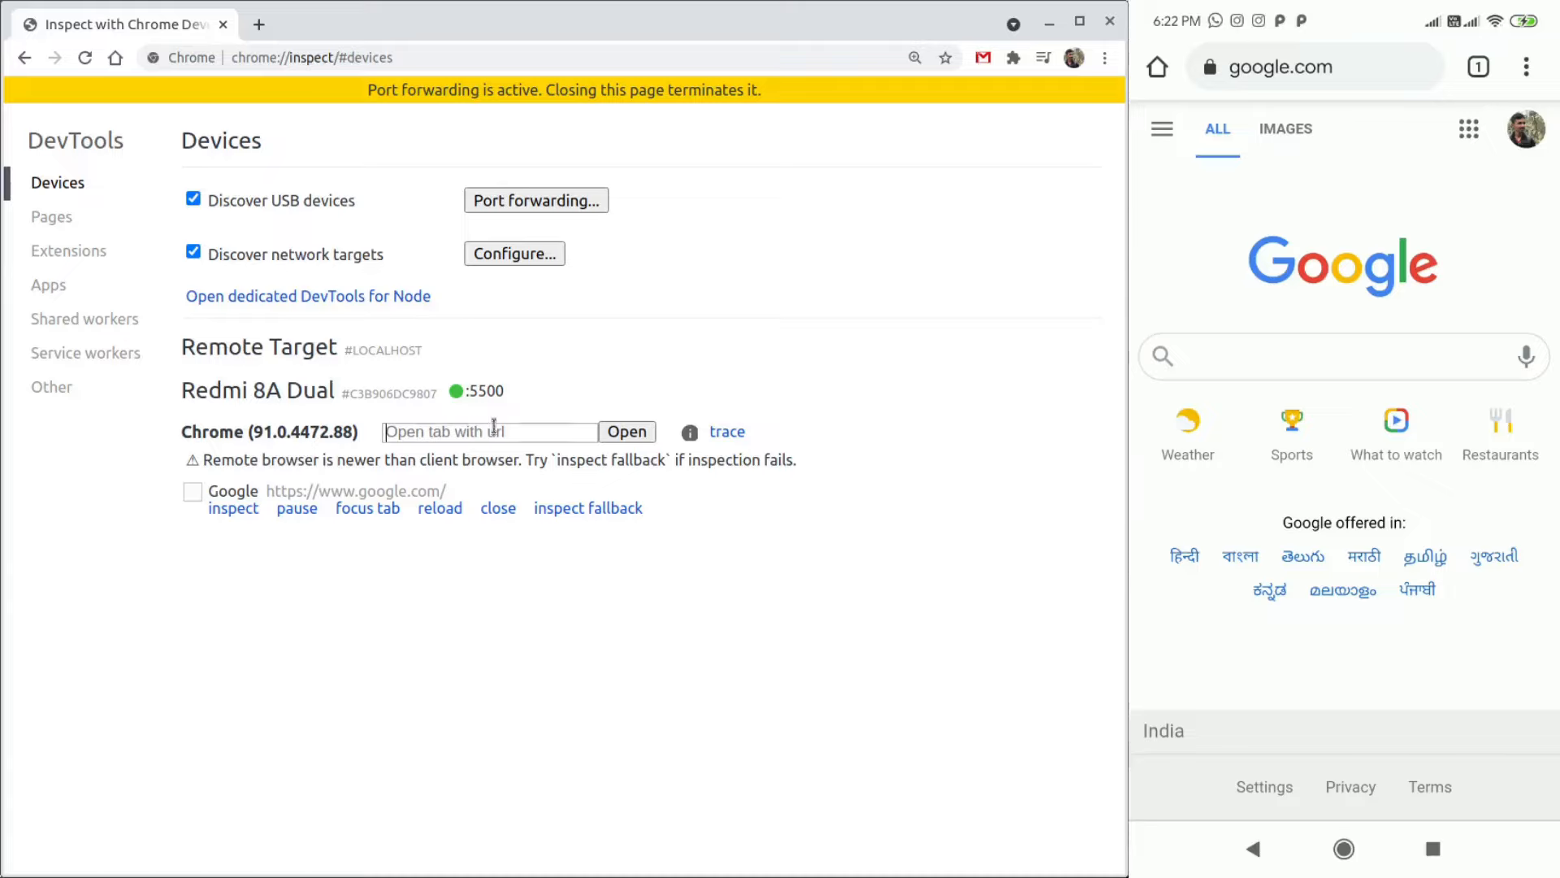
{"action": "type", "text": "localhost:"}
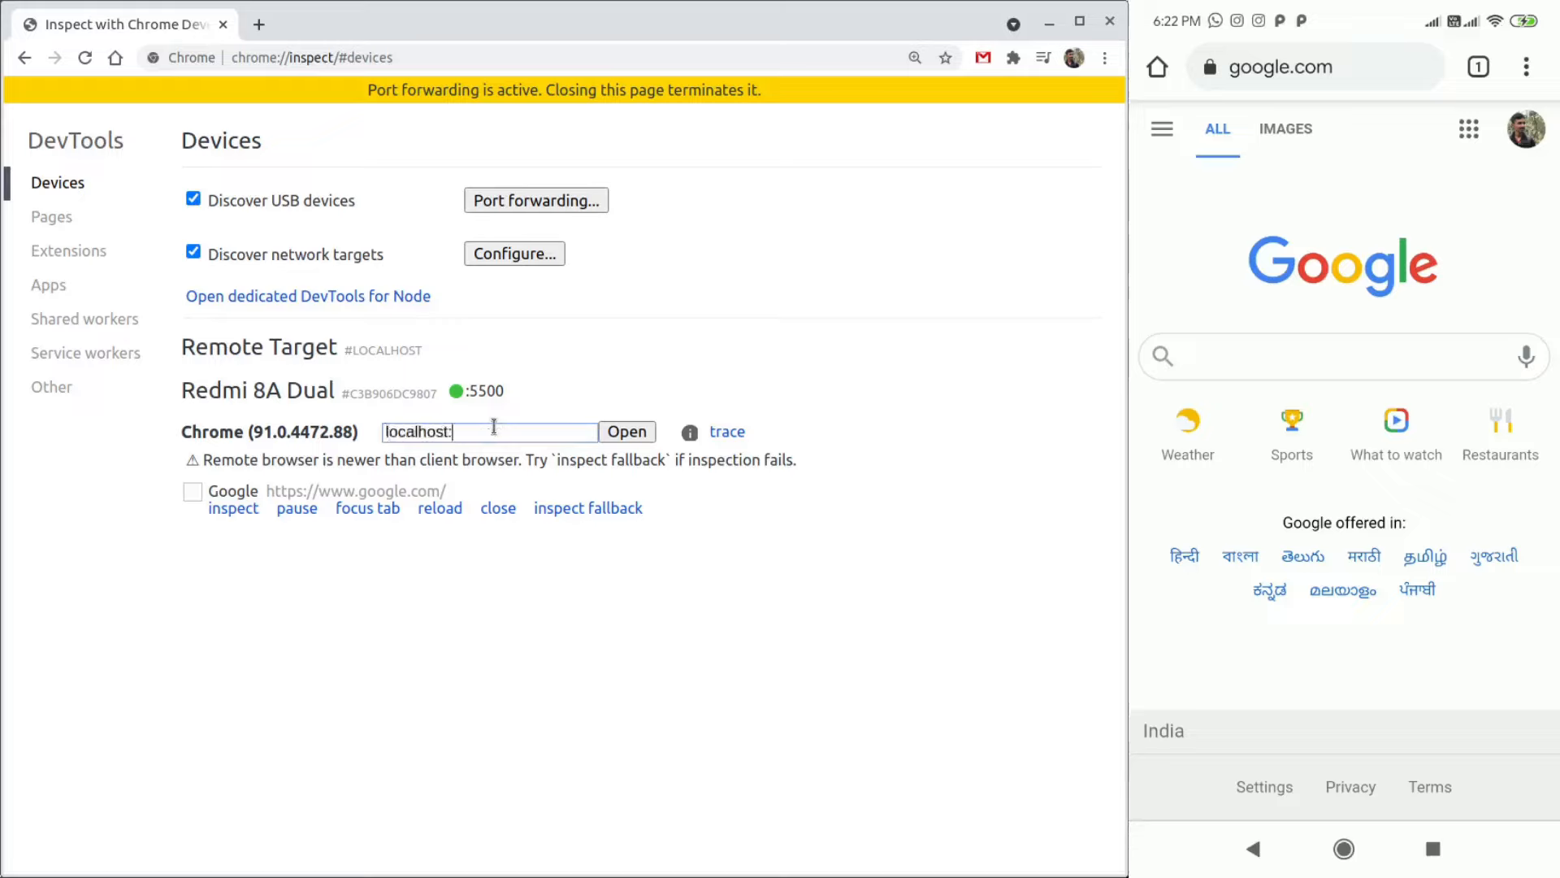
{"action": "left_click", "coordinate": [627, 431]}
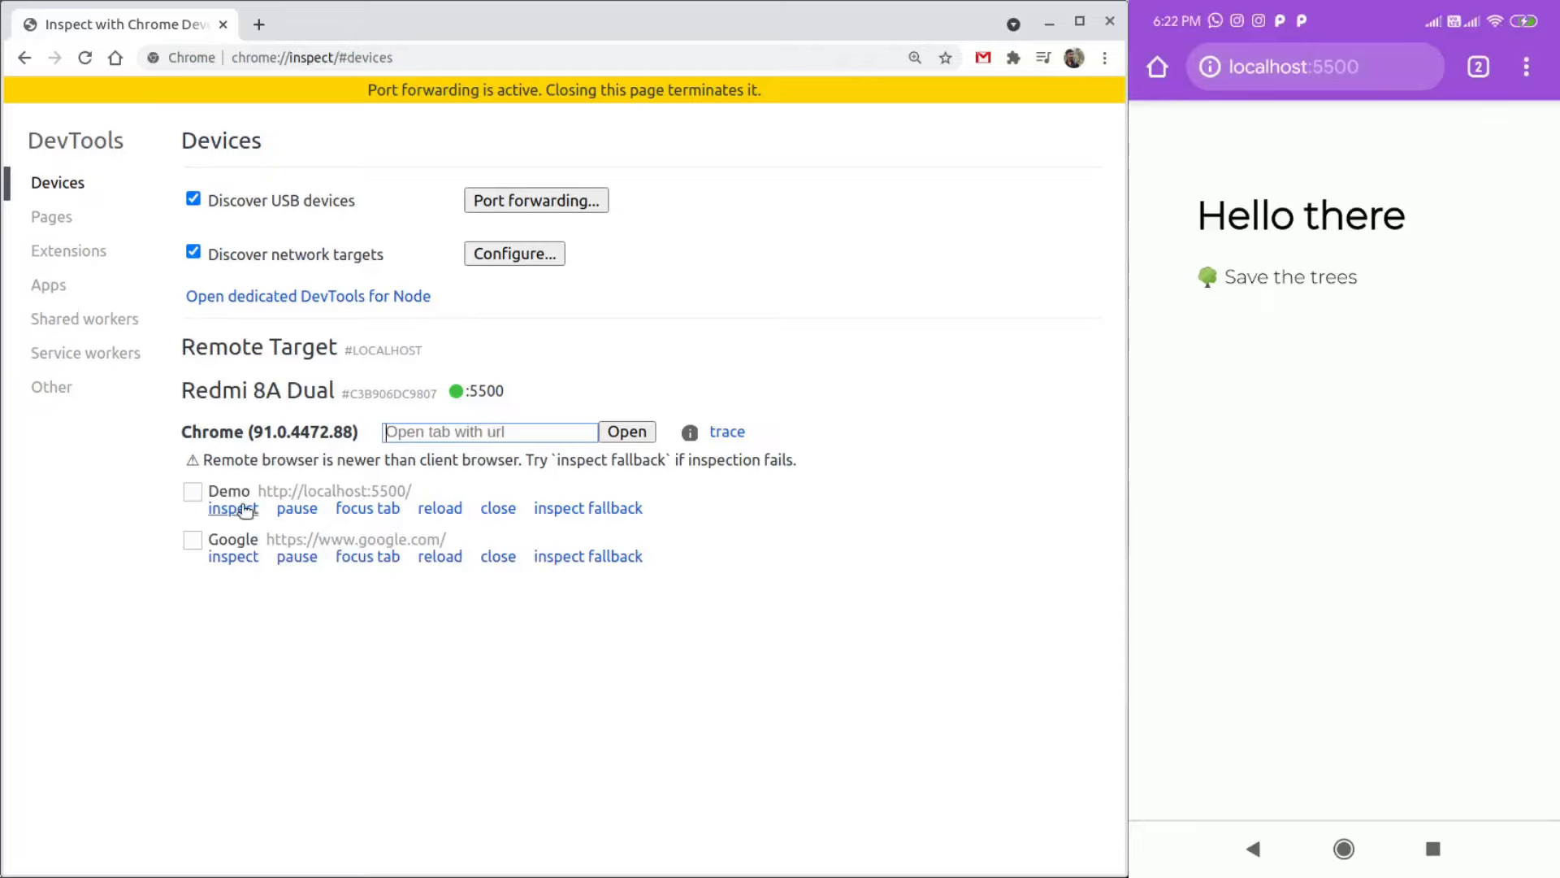
Step: Inspect the phone's Demo page in DevTools and show its Console with the TypeError and favicon 404
{"action": "left_click", "coordinate": [233, 507]}
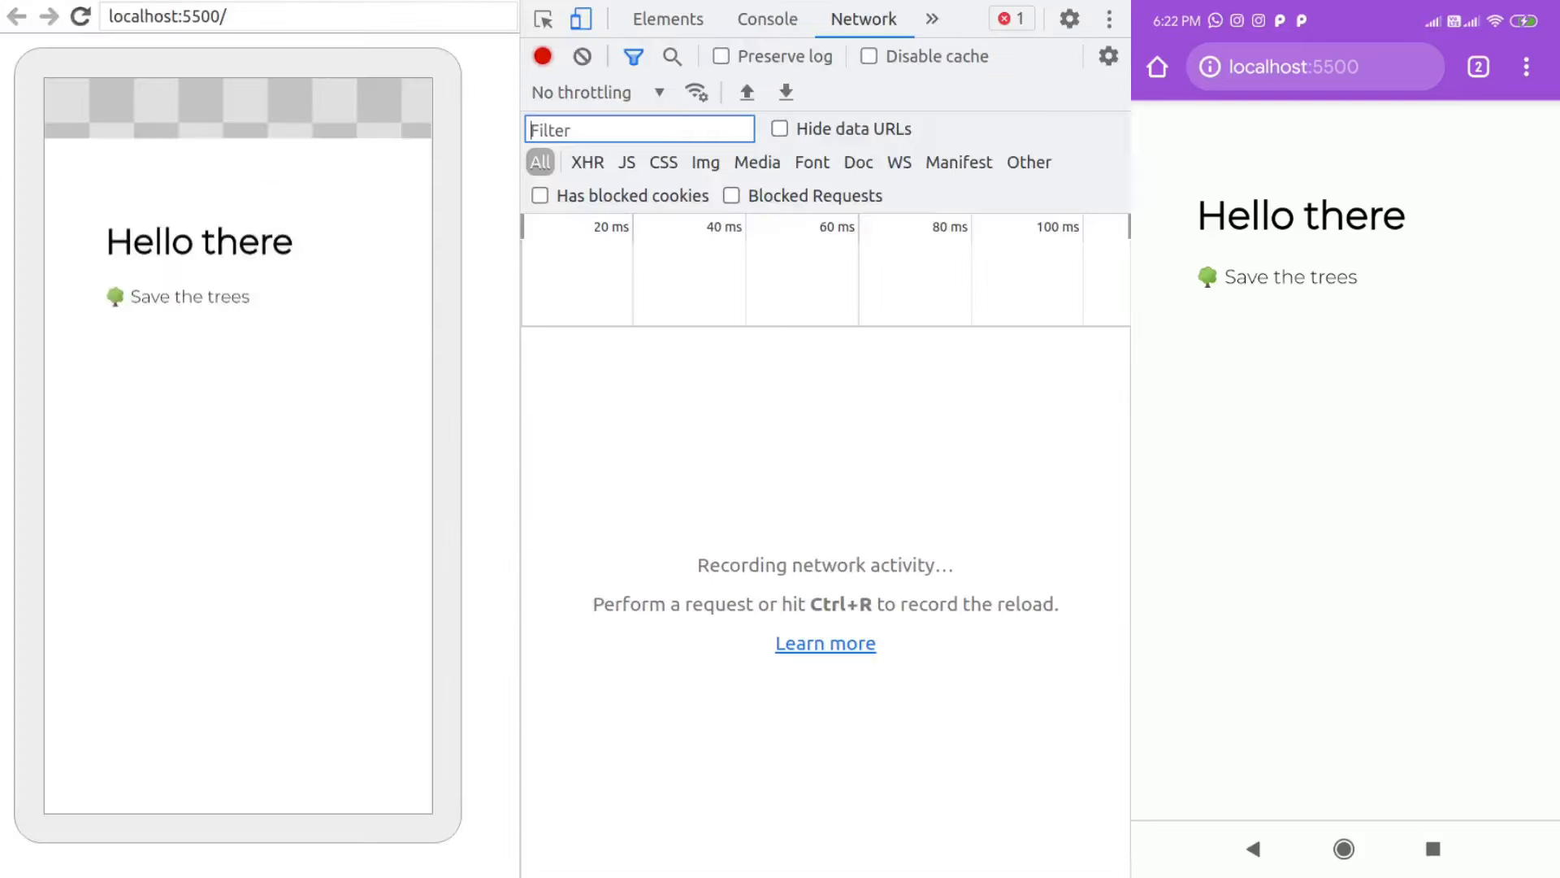
{"action": "mouse_move", "coordinate": [686, 200]}
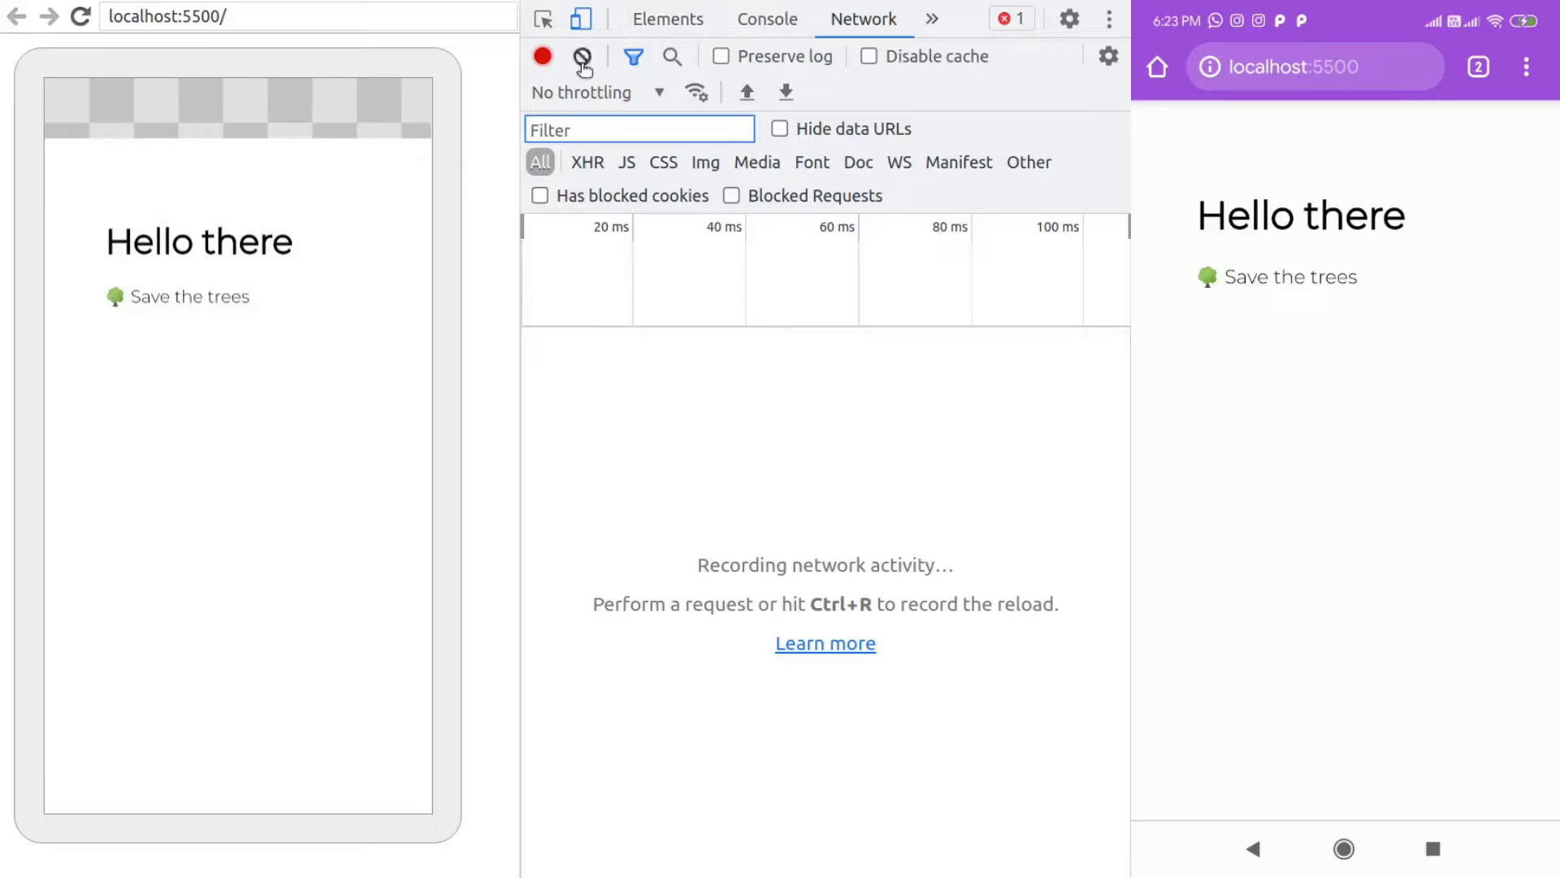
{"action": "mouse_move", "coordinate": [889, 94]}
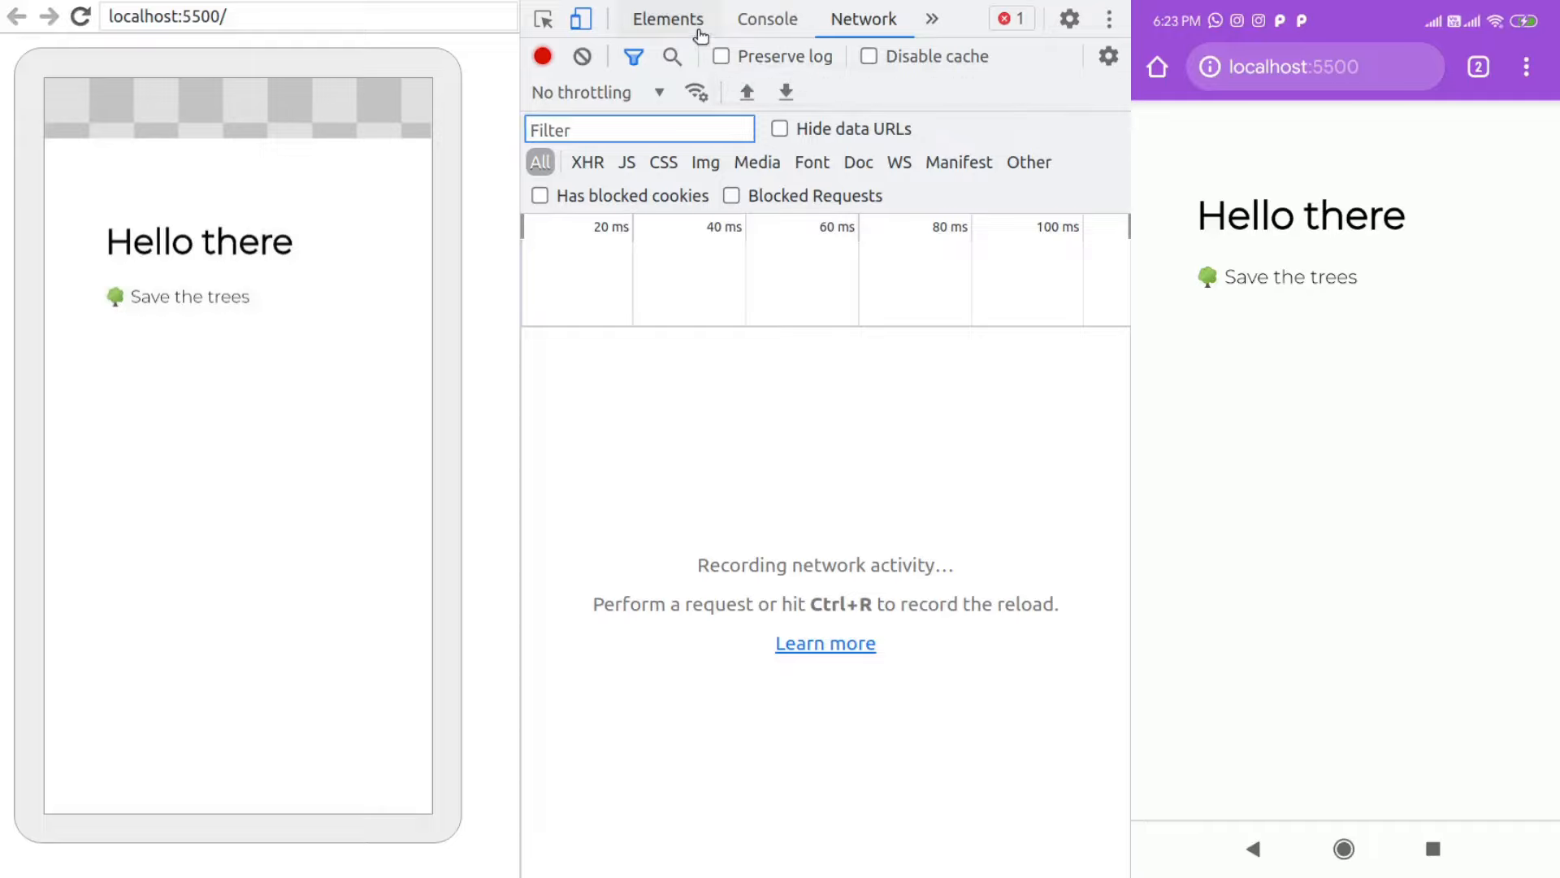
{"action": "left_click", "coordinate": [767, 20]}
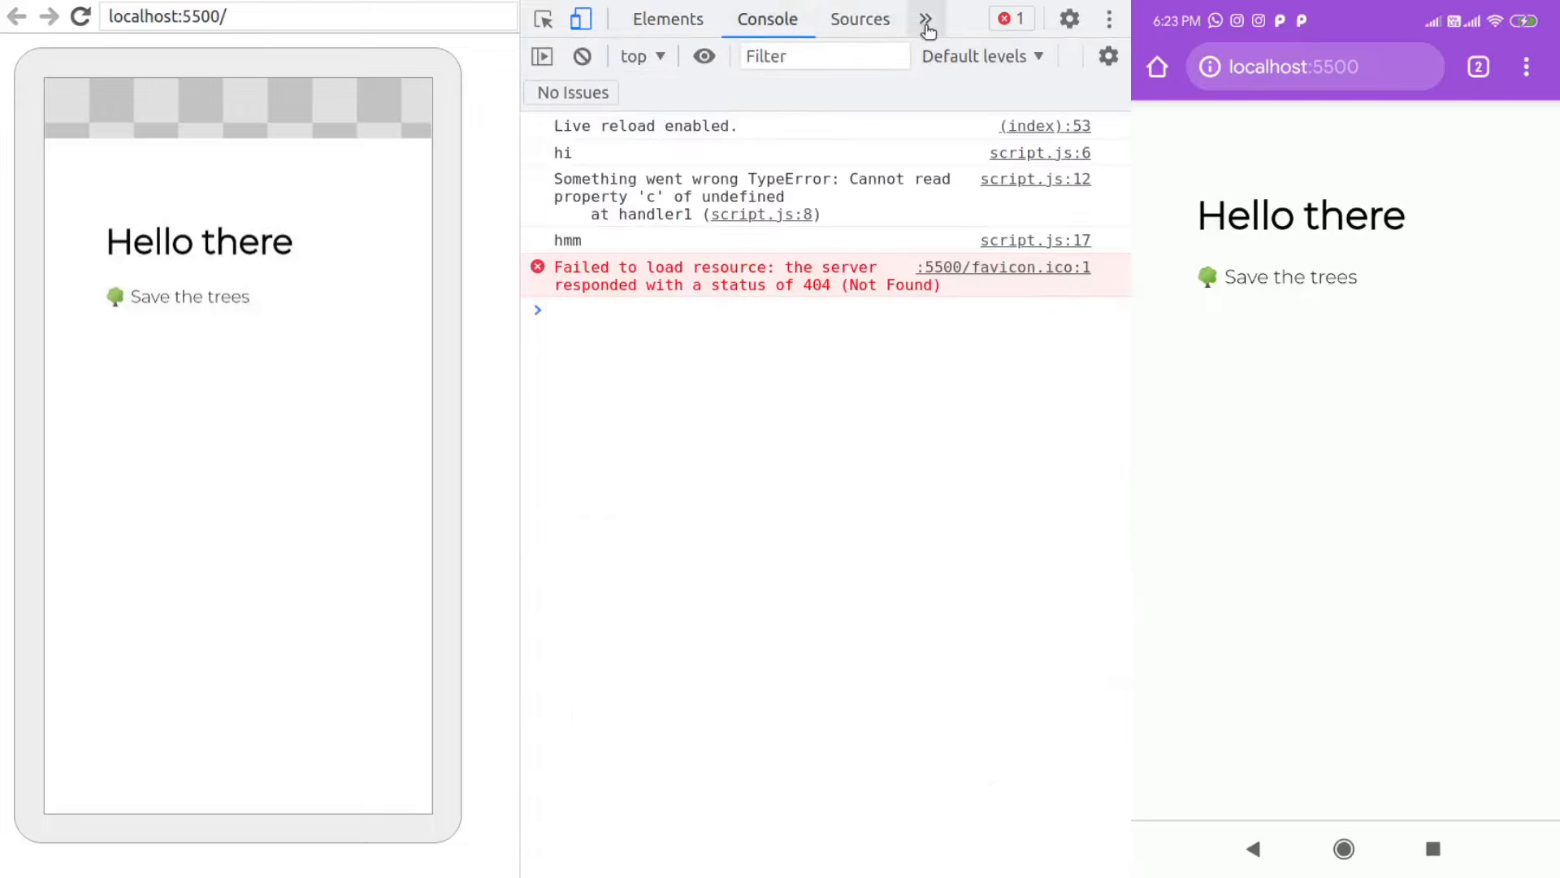